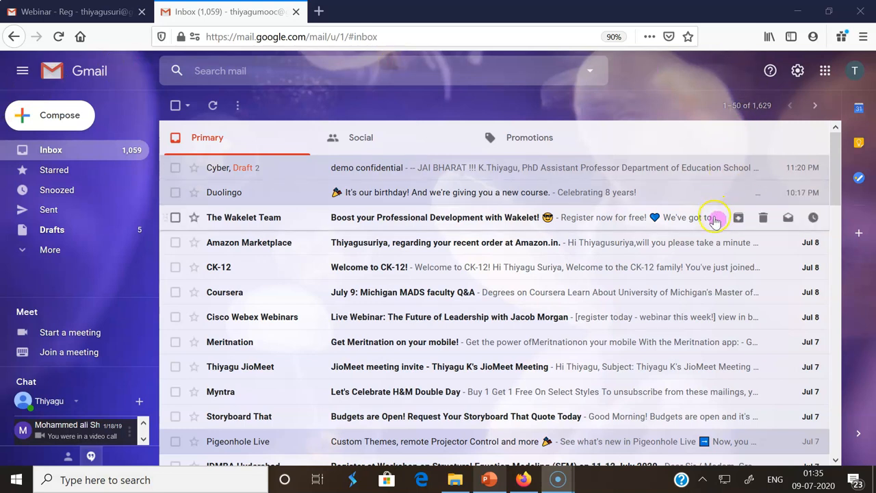
mouse_move(504, 290)
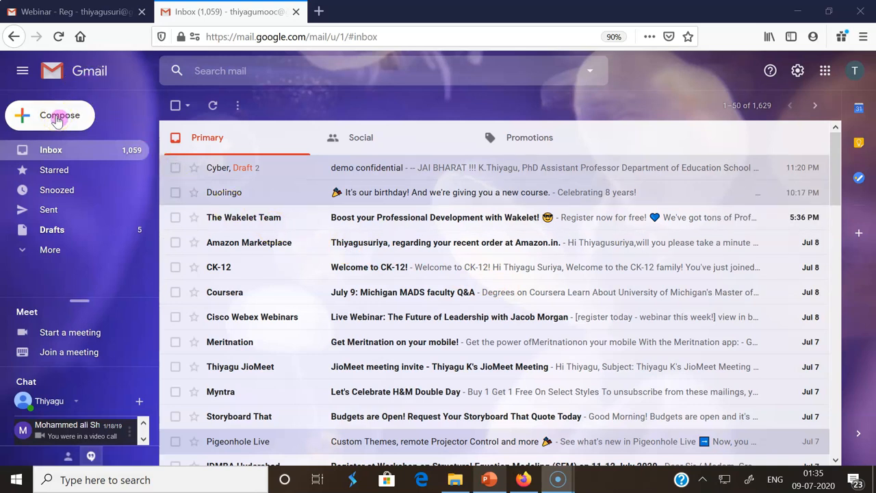
- Compose a new message and add the contact suggested for 'thiy' as recipient
left_click(59, 115)
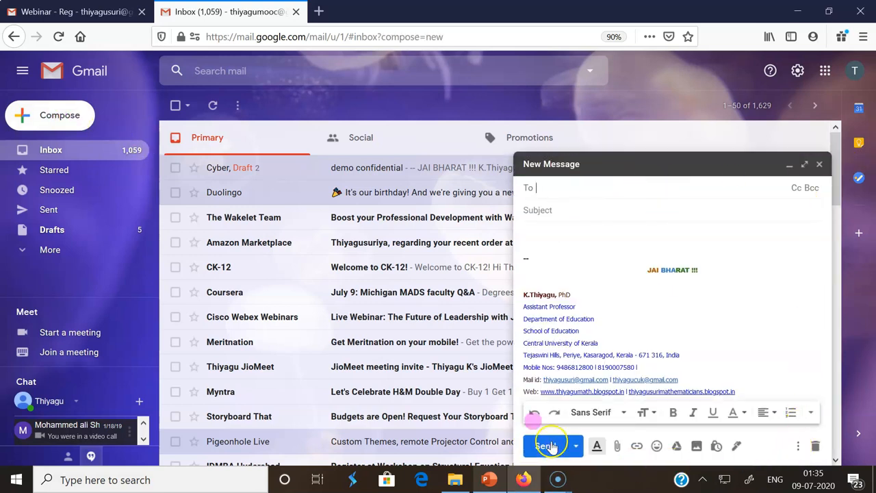
left_click(547, 188)
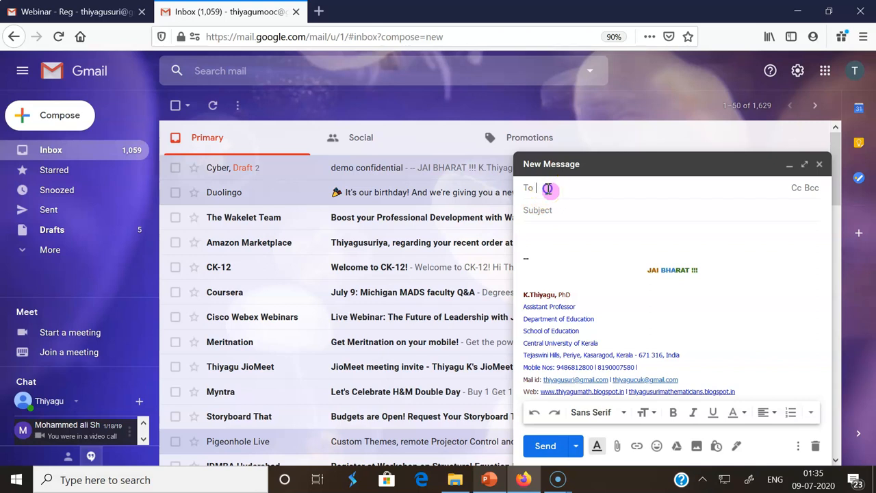
type("thiy")
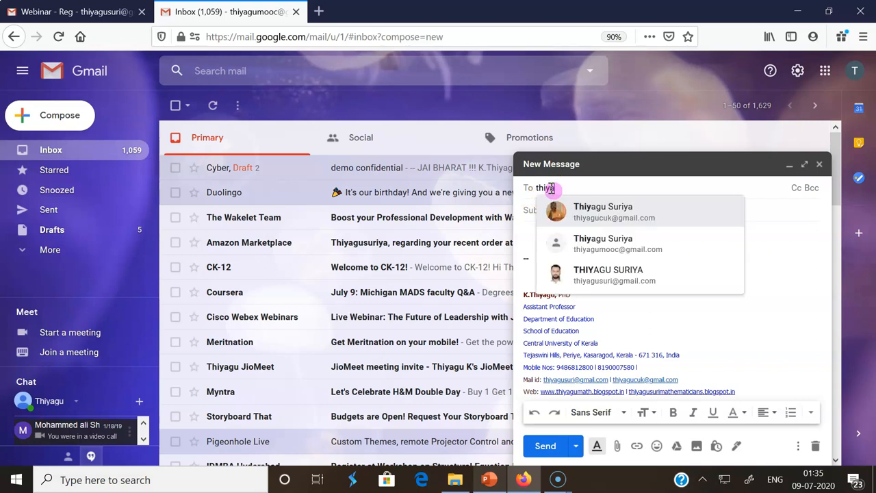
left_click(609, 274)
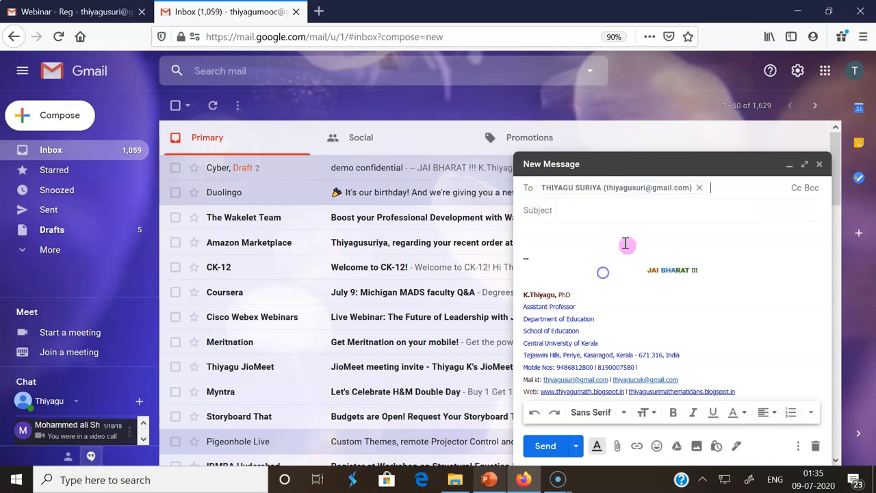
left_click(608, 210)
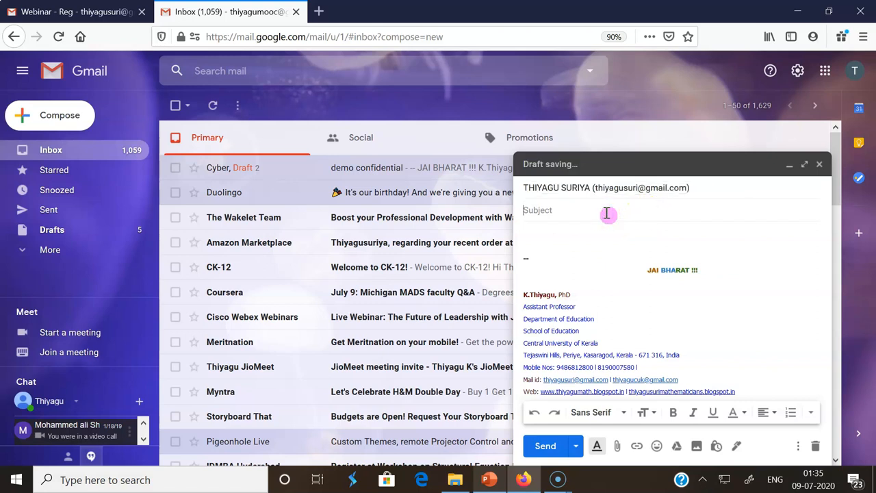
- Enter the subject 'Demo schedule' and the greeting 'Hi sir' / 'How are you?' in the body
type("Demo sc")
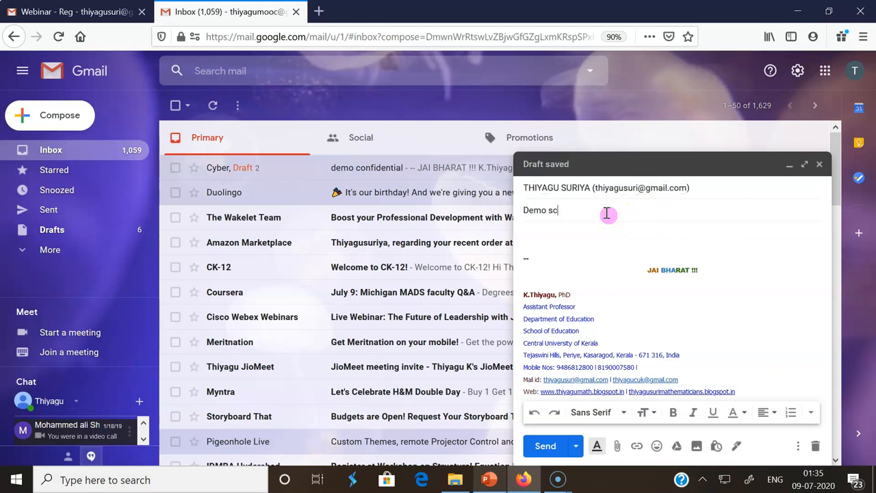
type("hedule")
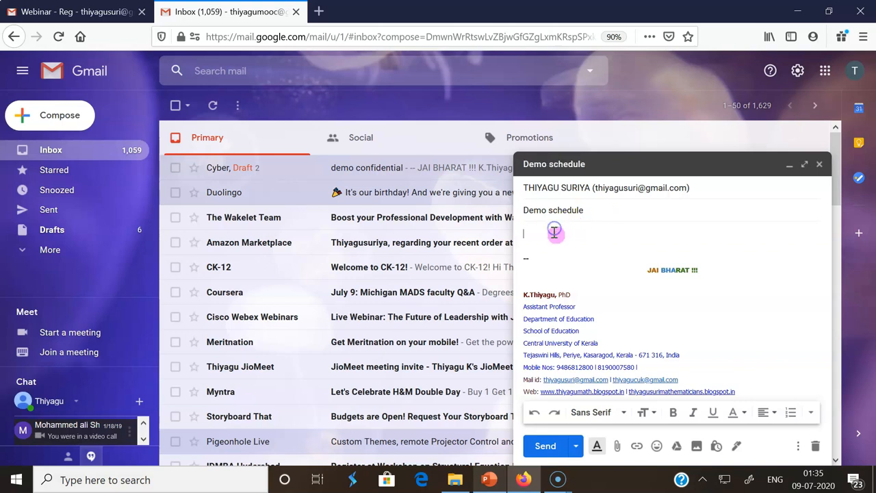
type("Hi sir")
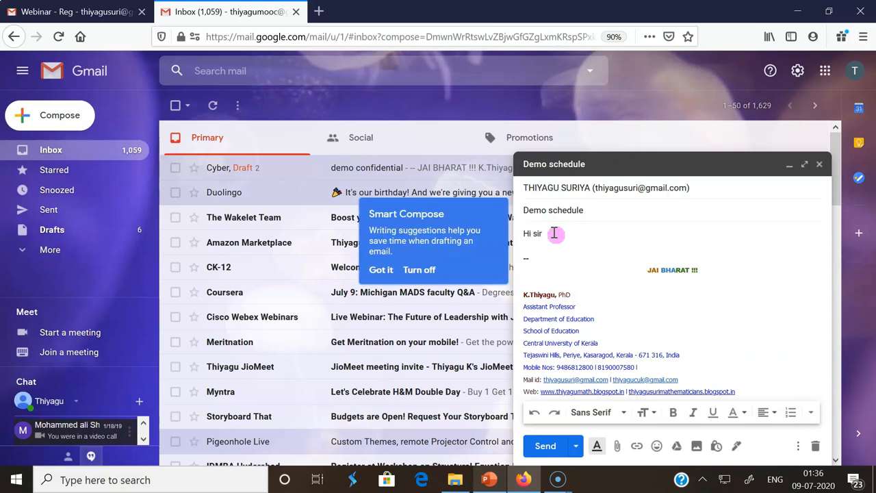
type("HOw")
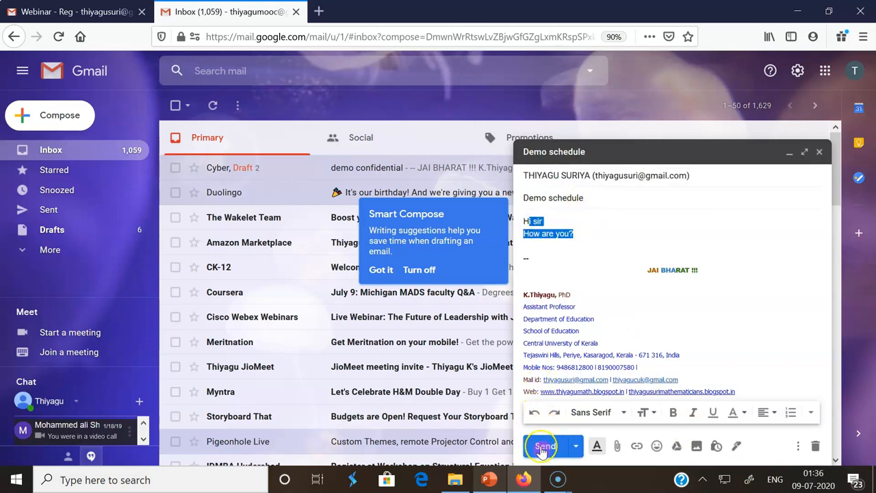
mouse_move(544, 446)
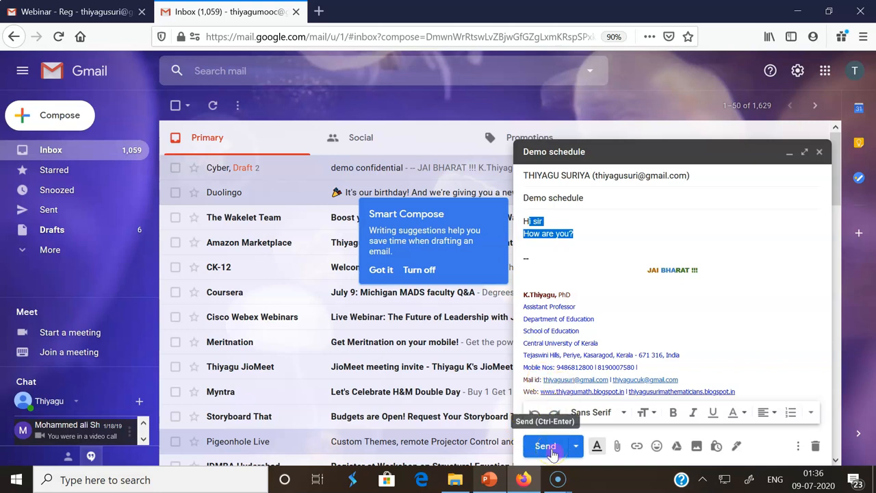
mouse_move(556, 452)
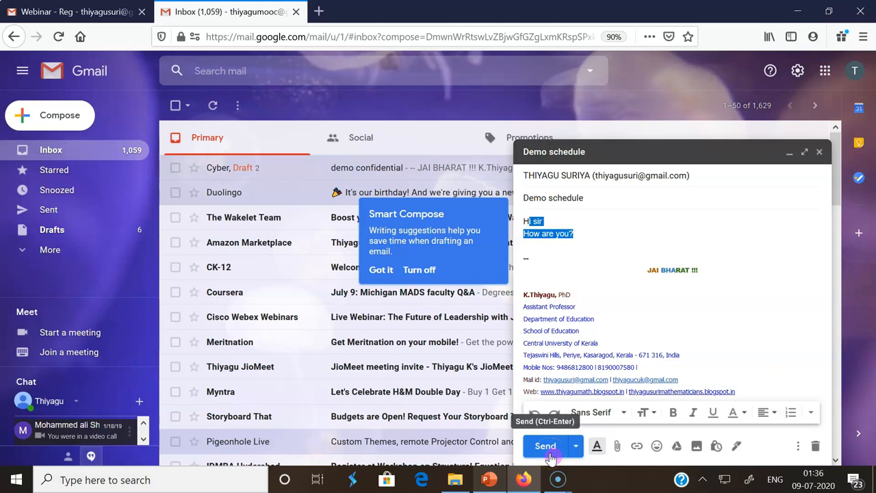
mouse_move(573, 446)
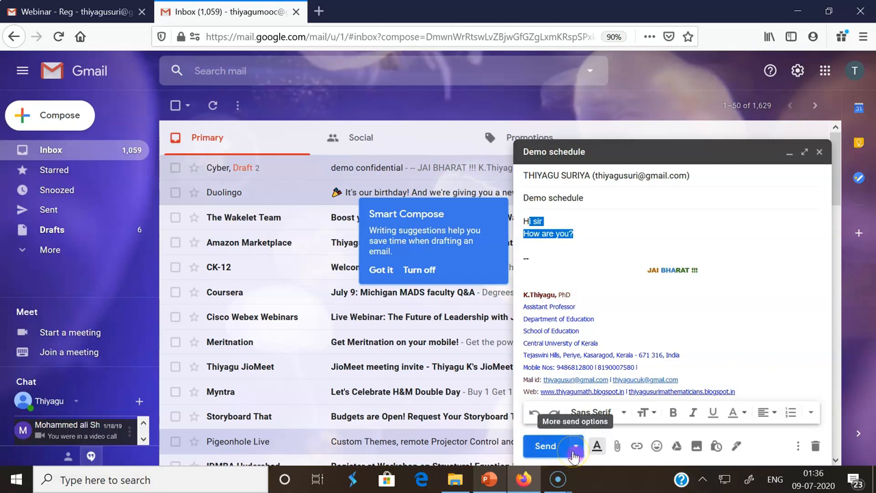
- Reveal the More send options menu beside Send for the draft
left_click(573, 447)
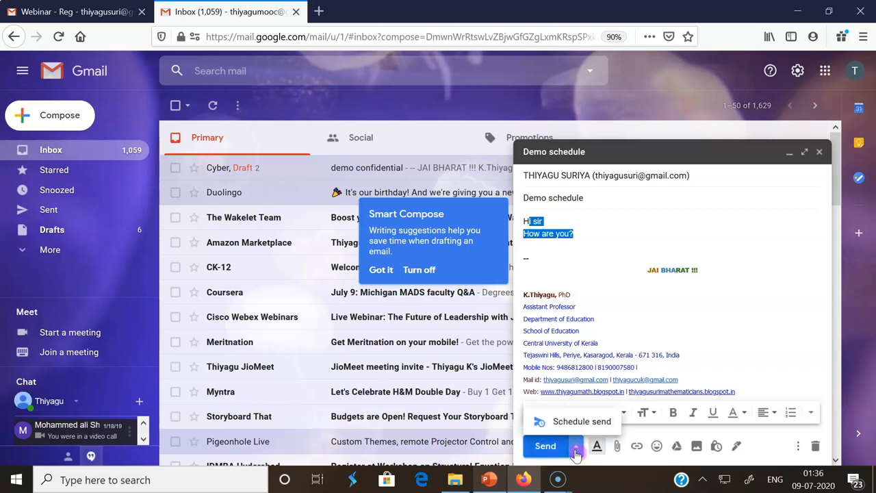
mouse_move(576, 433)
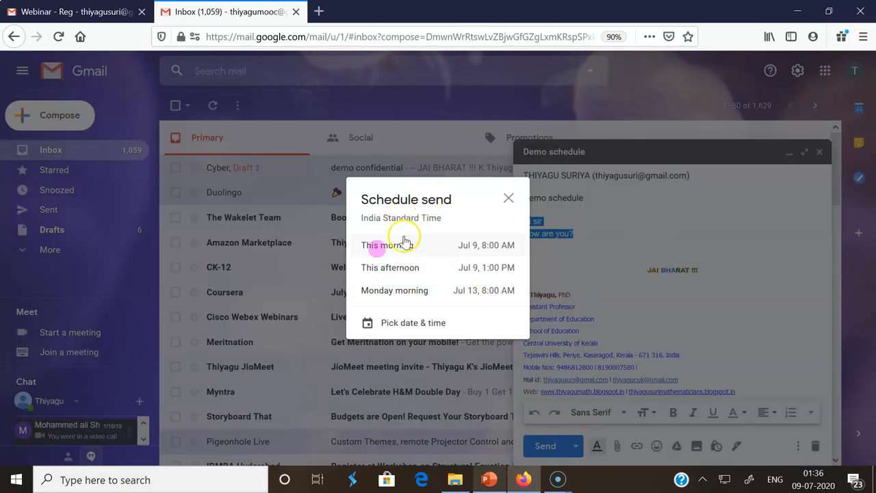
mouse_move(430, 267)
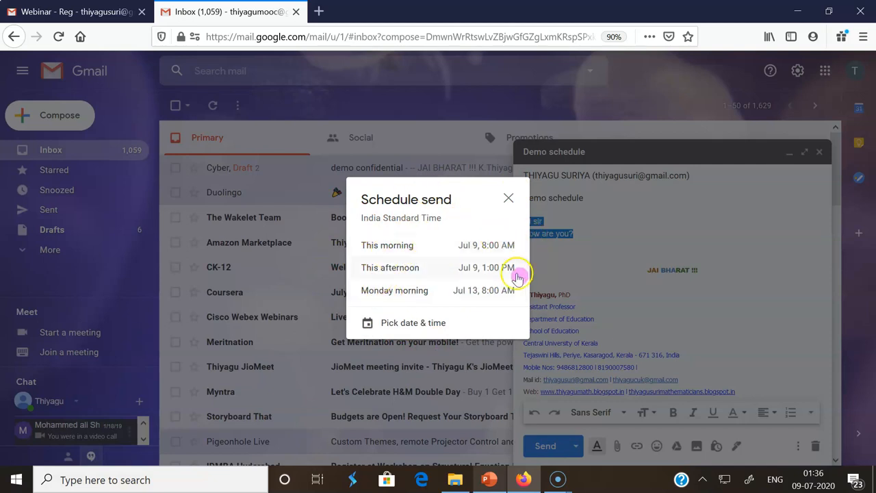
mouse_move(481, 301)
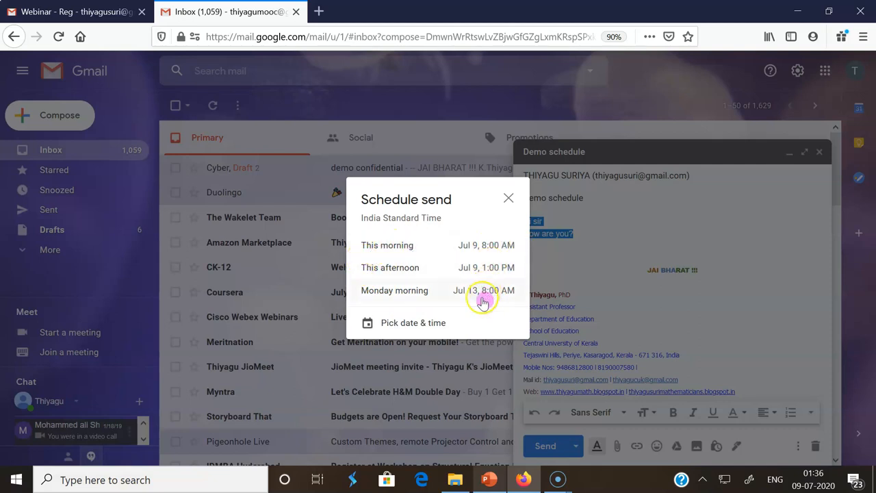
mouse_move(407, 325)
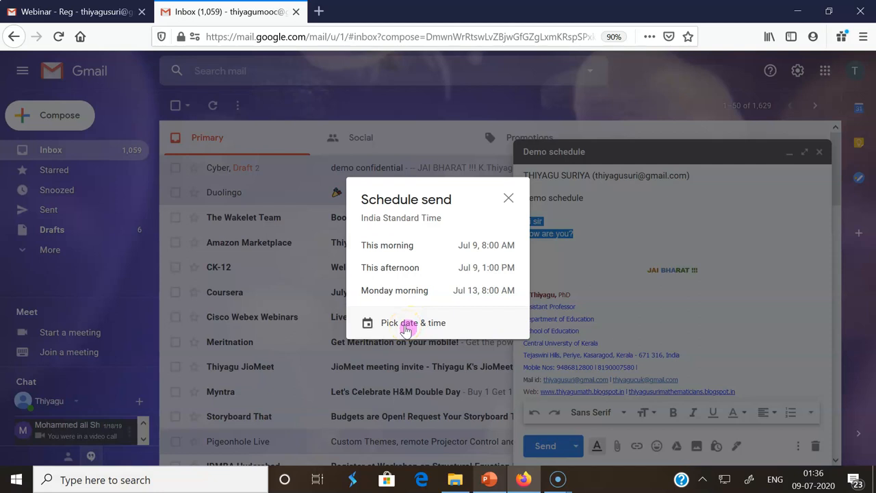
- Choose Pick date & time in the Schedule send dialog
left_click(407, 324)
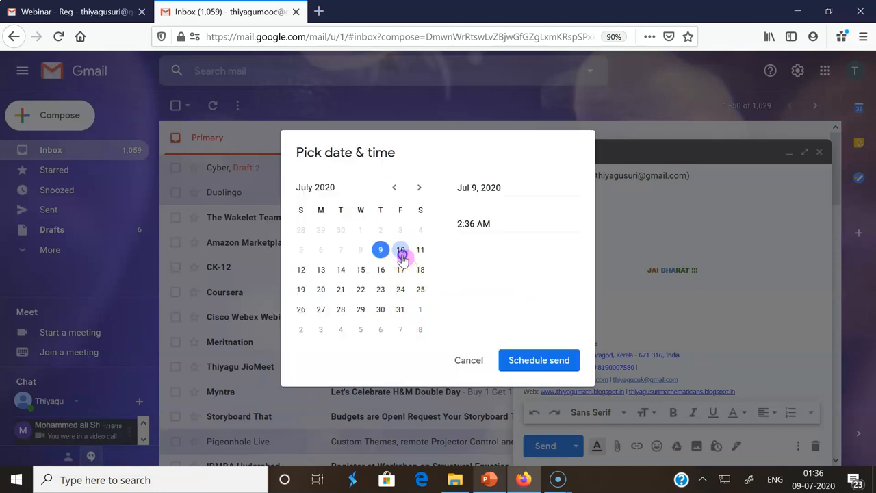
- Set the send date to July 10 at 10:30 AM and confirm Schedule send
left_click(400, 249)
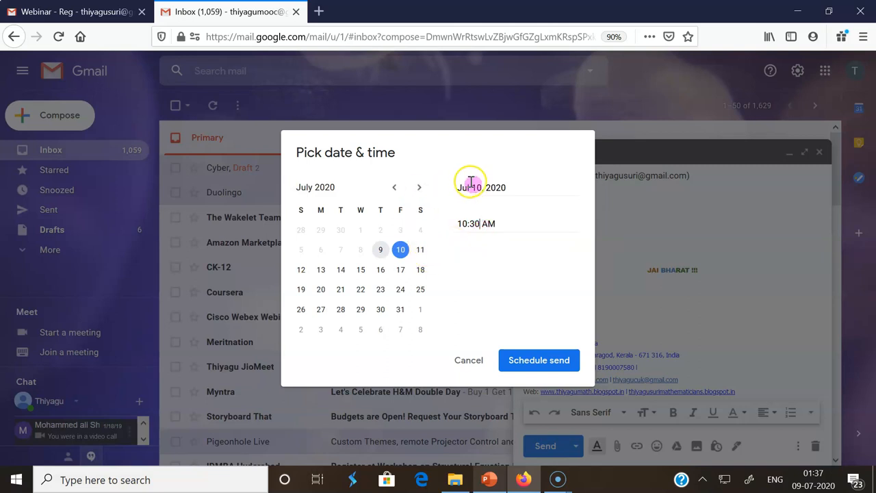
mouse_move(539, 360)
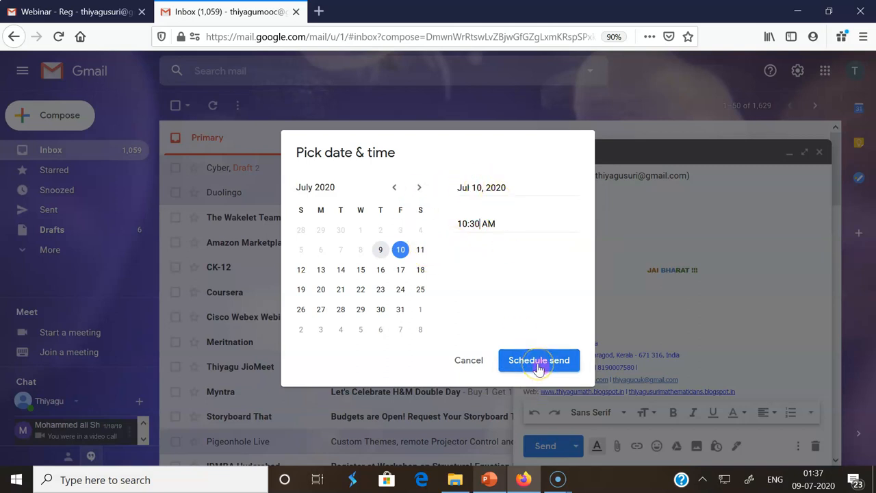
left_click(539, 360)
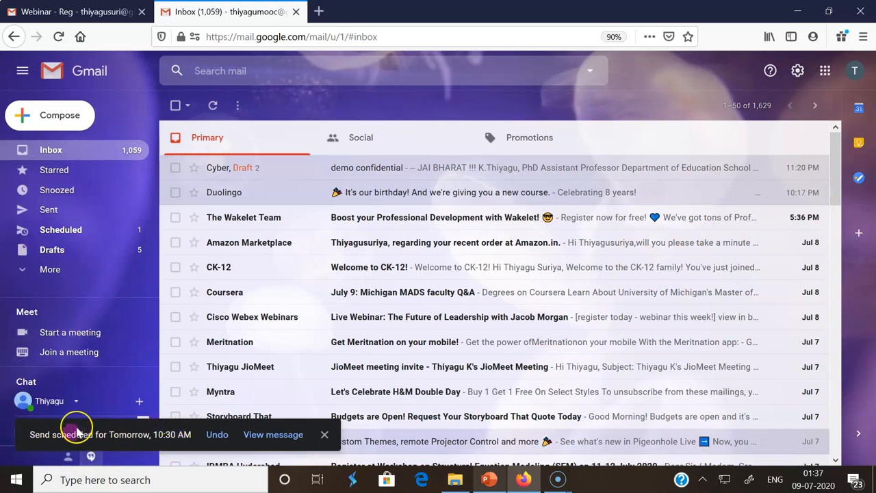
mouse_move(201, 444)
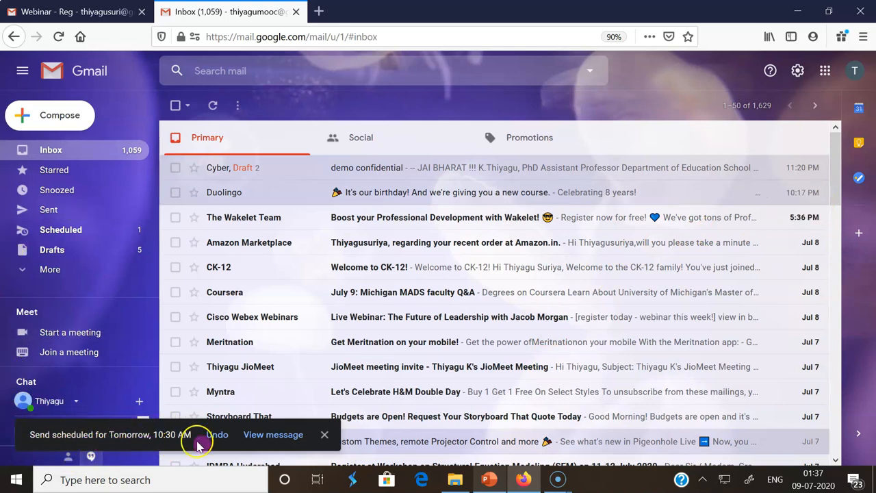